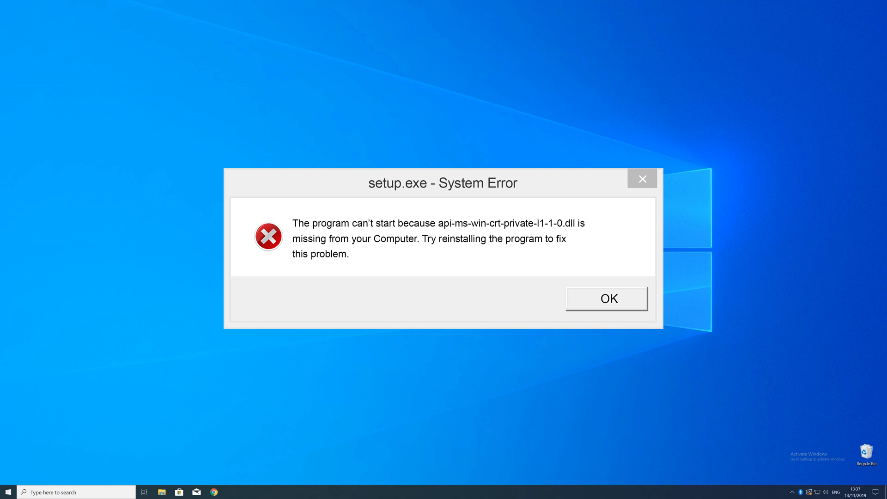
Step: Dismiss the setup.exe missing api-ms-win-crt-private-l1-1-0.dll System Error with OK
left_click(605, 298)
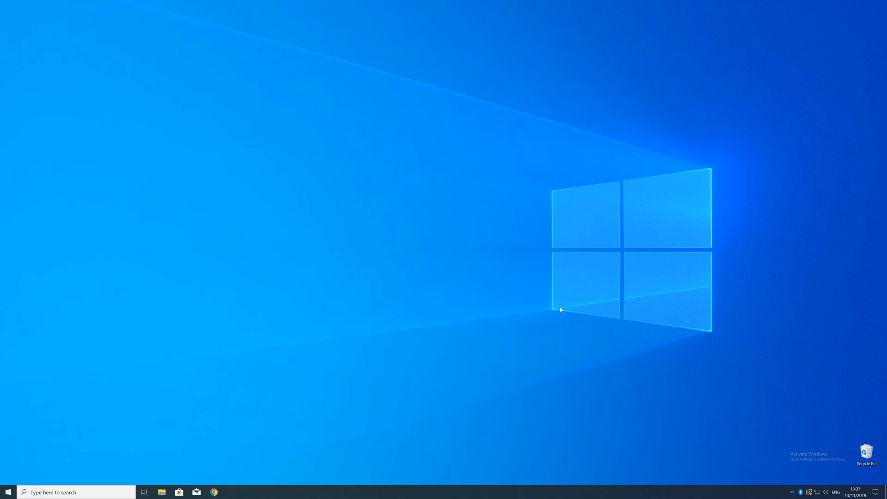
right_click(7, 491)
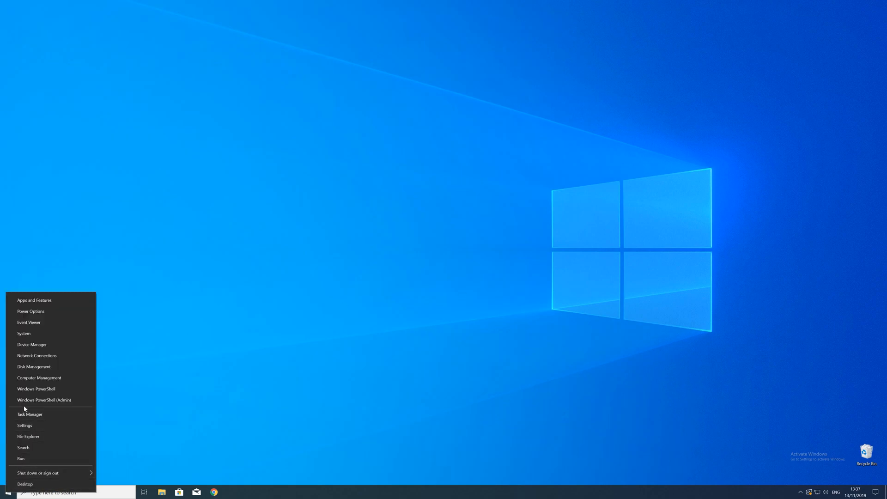
left_click(24, 425)
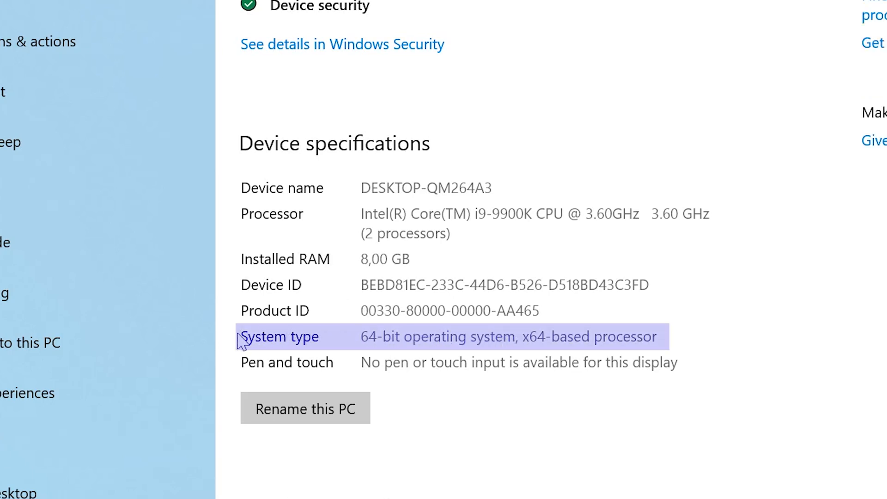
mouse_move(229, 344)
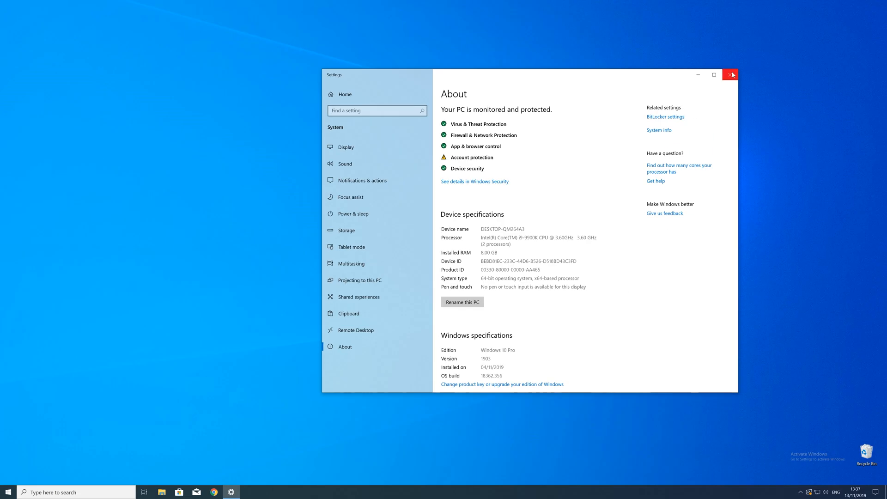
left_click(730, 74)
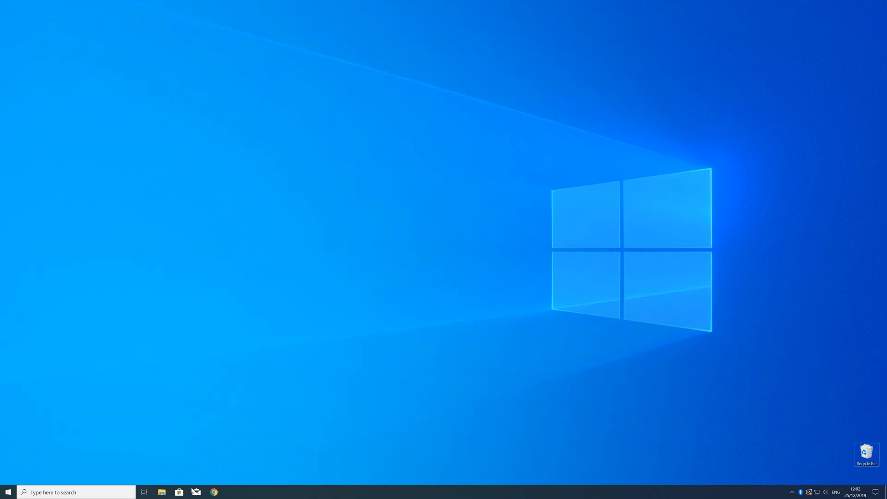
Step: Download vc_redist.x64.exe (64-bit) from the STS Tutorial page and run the installer
left_click(213, 492)
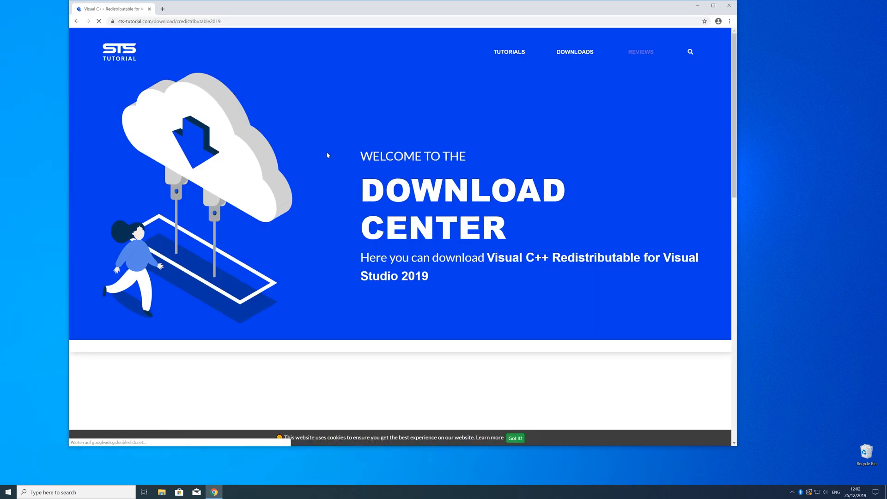
scroll("down", 3)
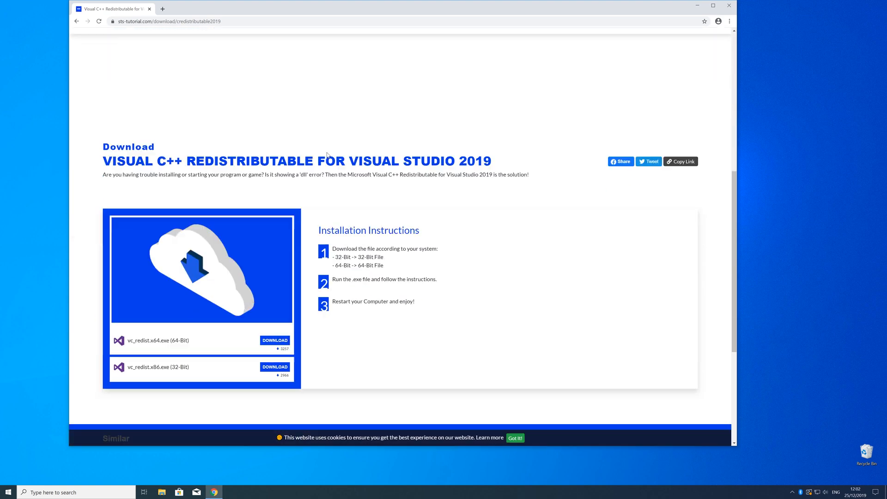
scroll("down", 3)
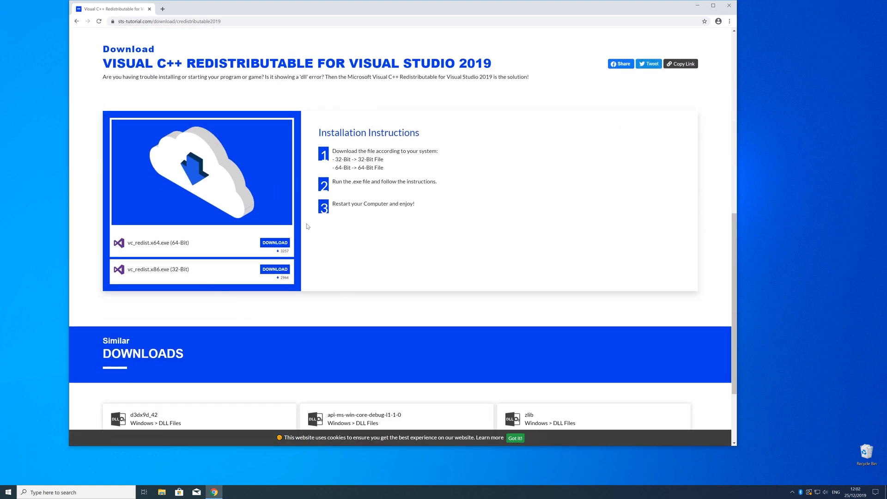
left_click(274, 243)
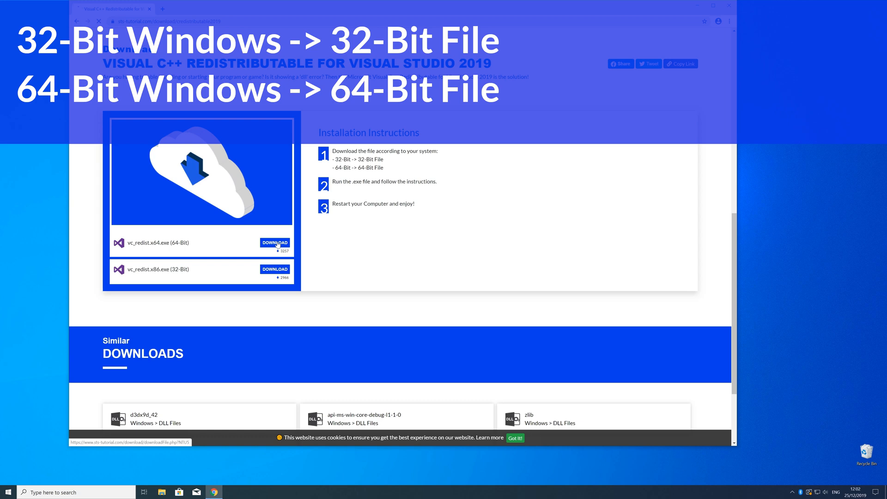
left_click(275, 243)
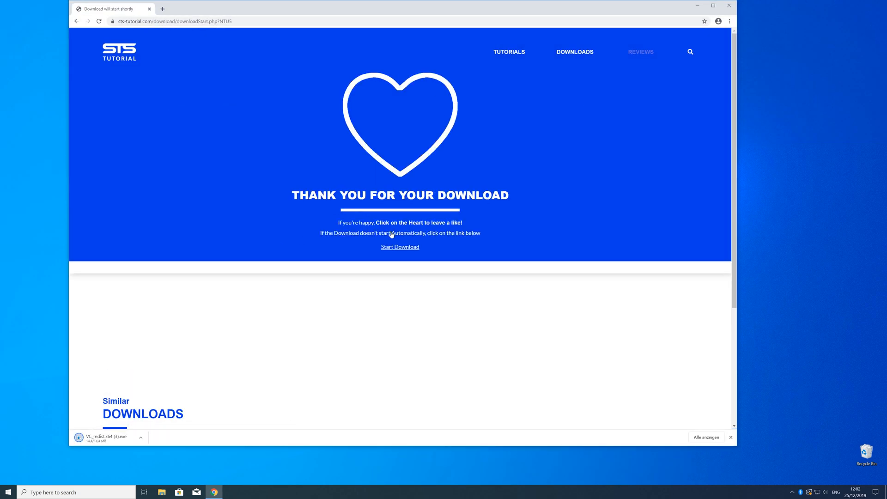
left_click(107, 437)
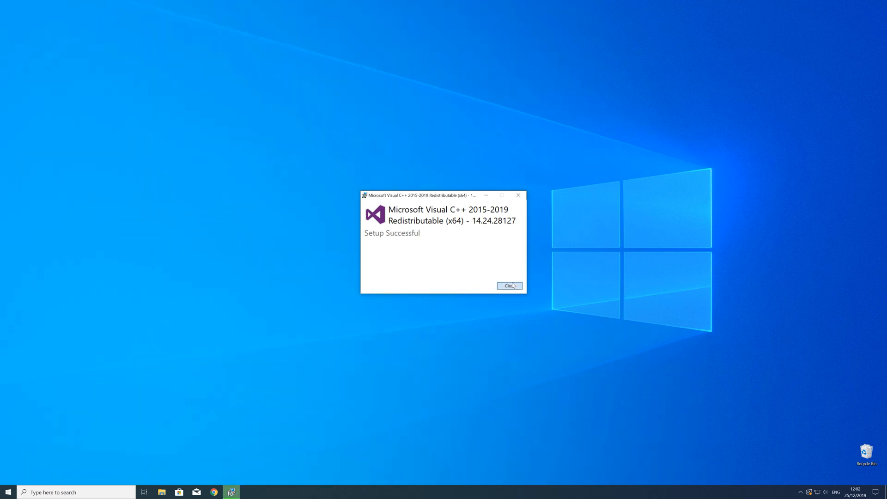
Step: Close the Setup Successful window of the Visual C++ 2015-2019 Redistributable (x64)
left_click(508, 286)
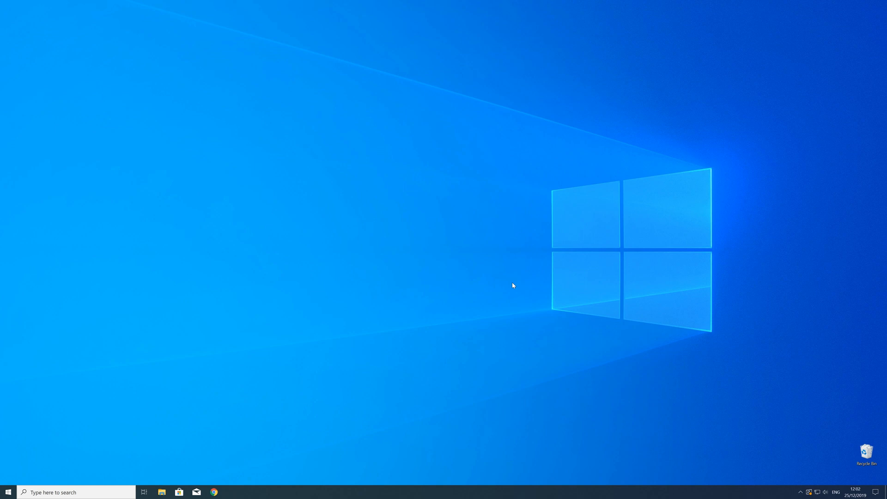